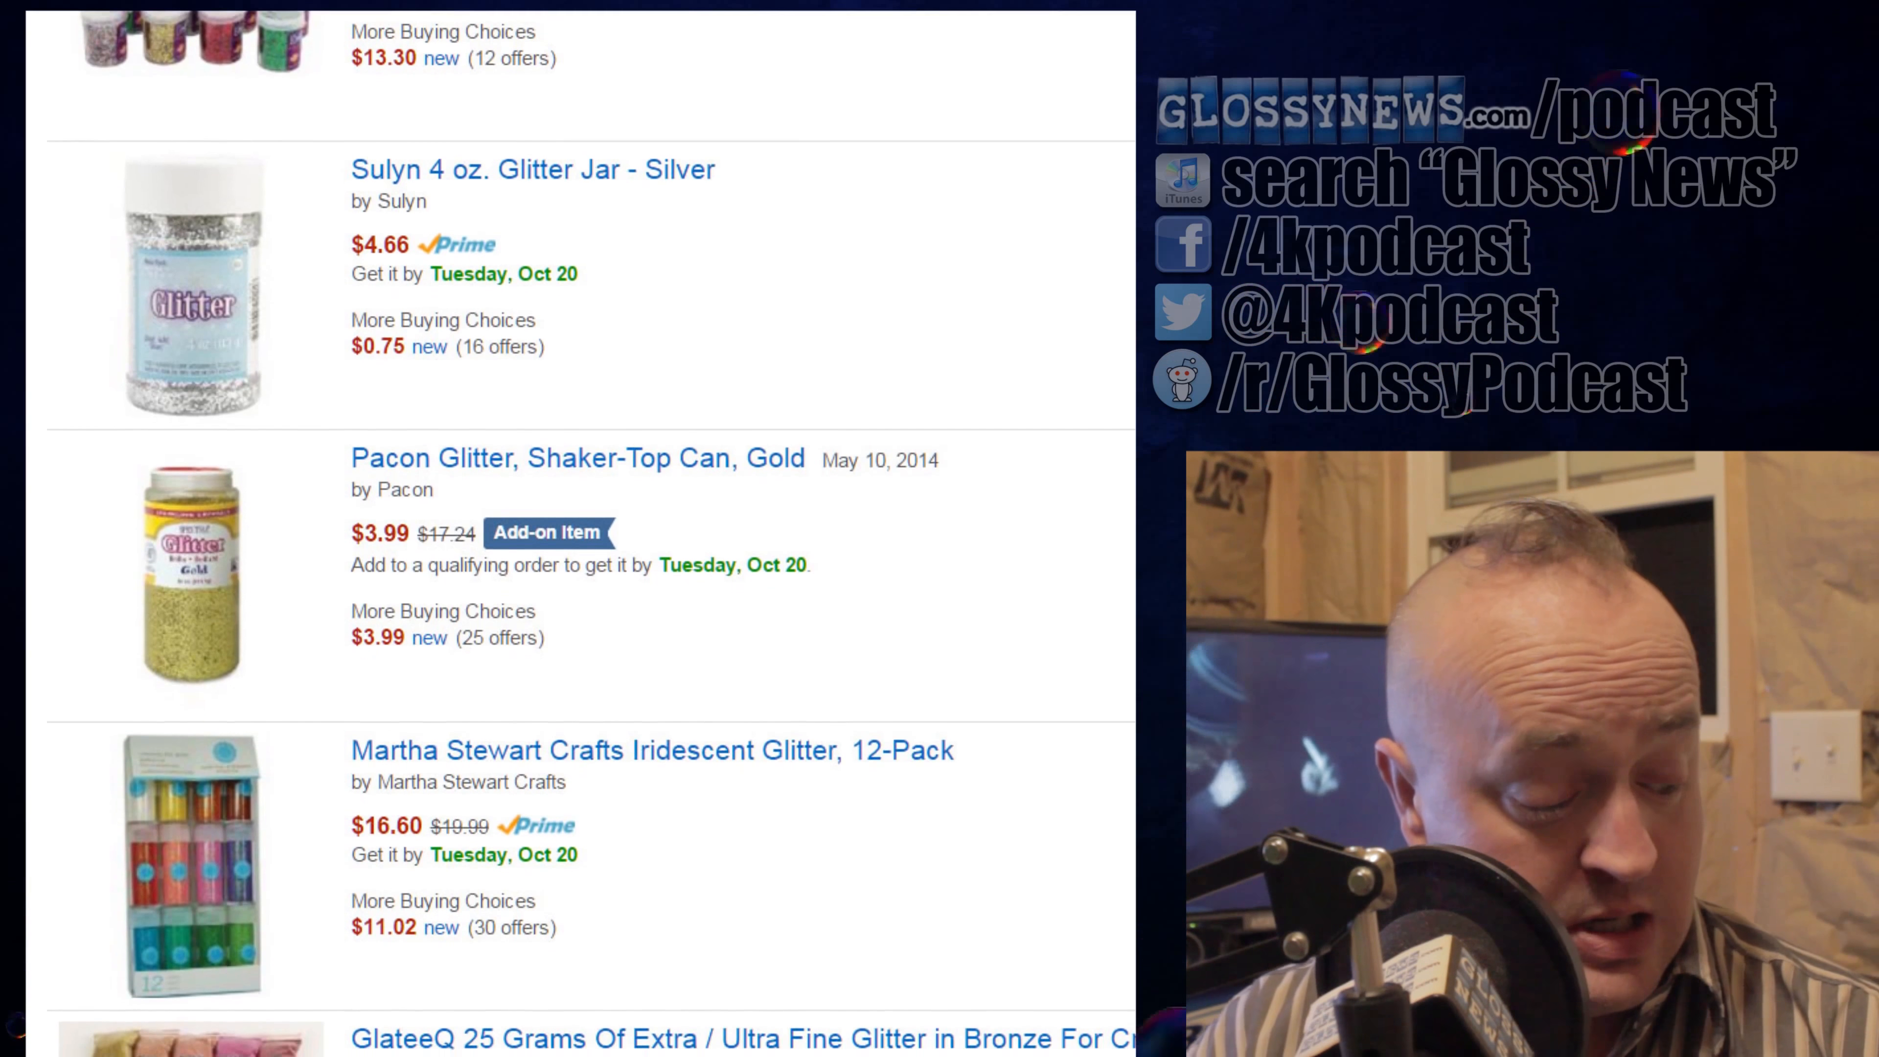
scroll("down", 3)
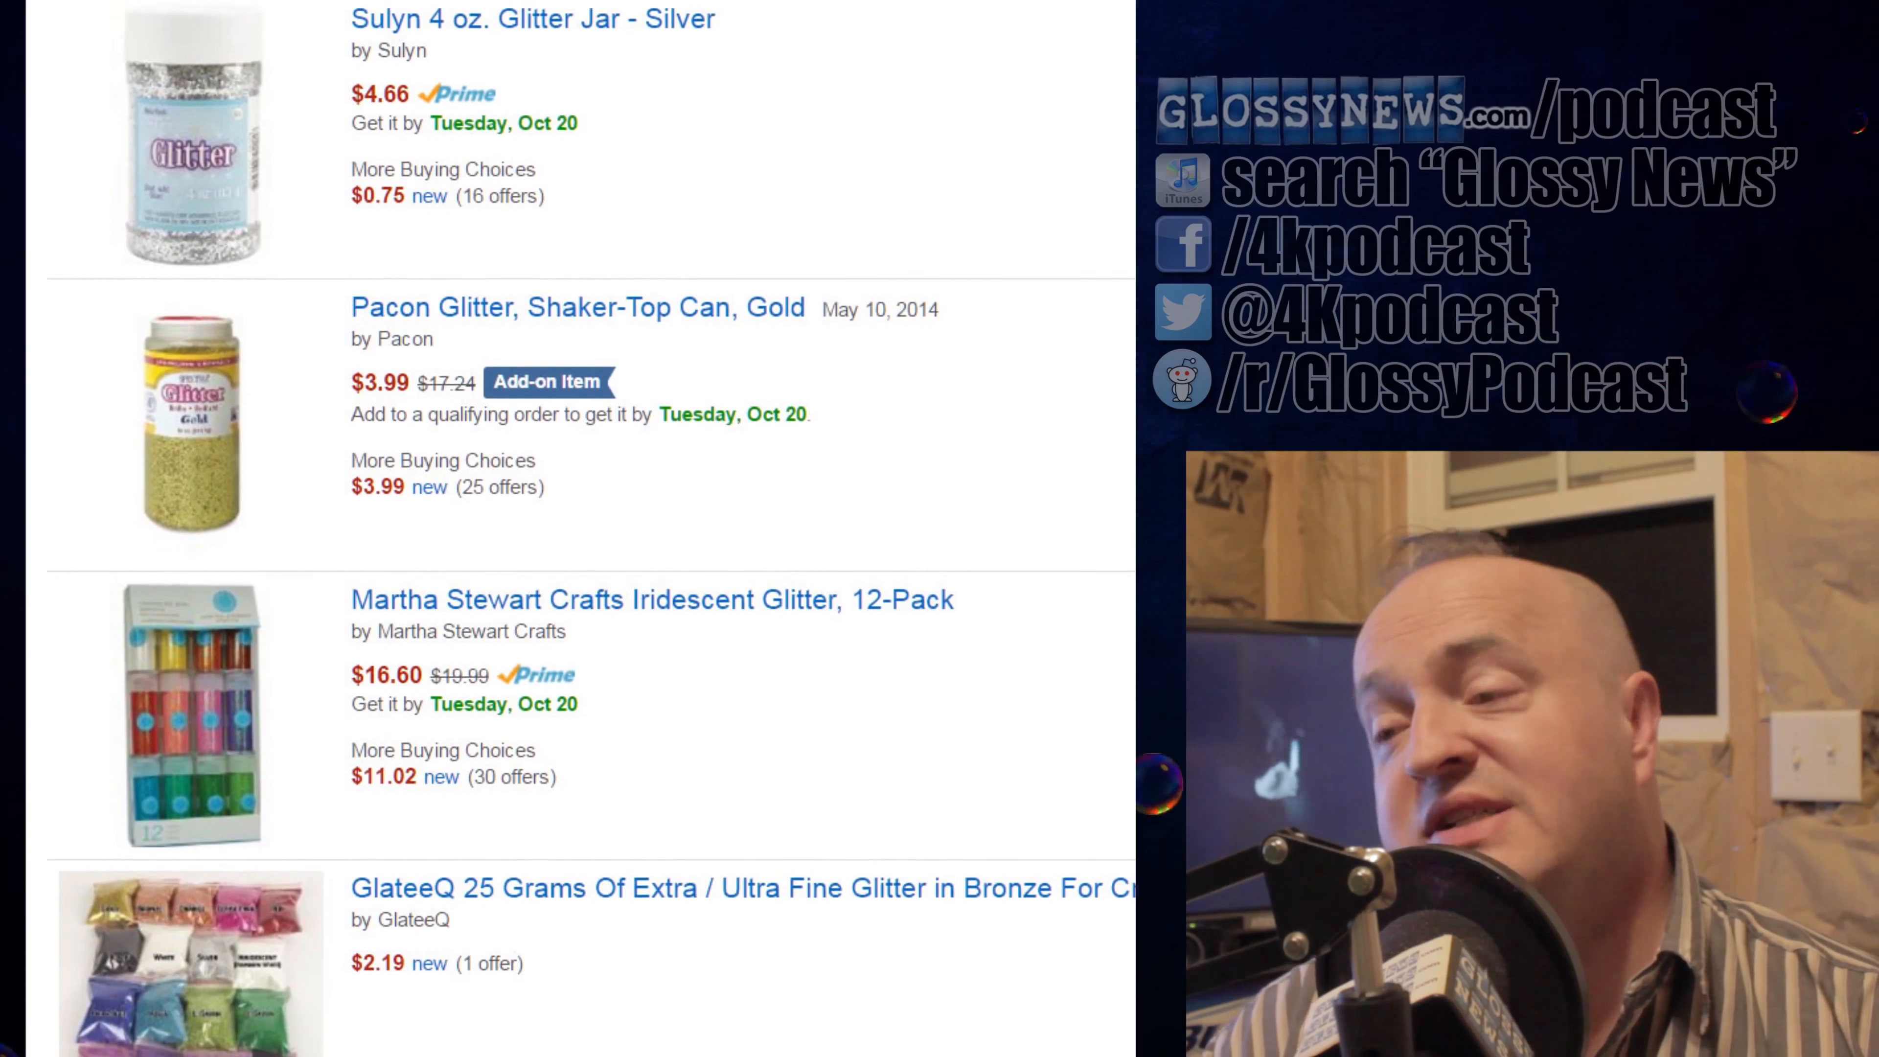
scroll("down", 3)
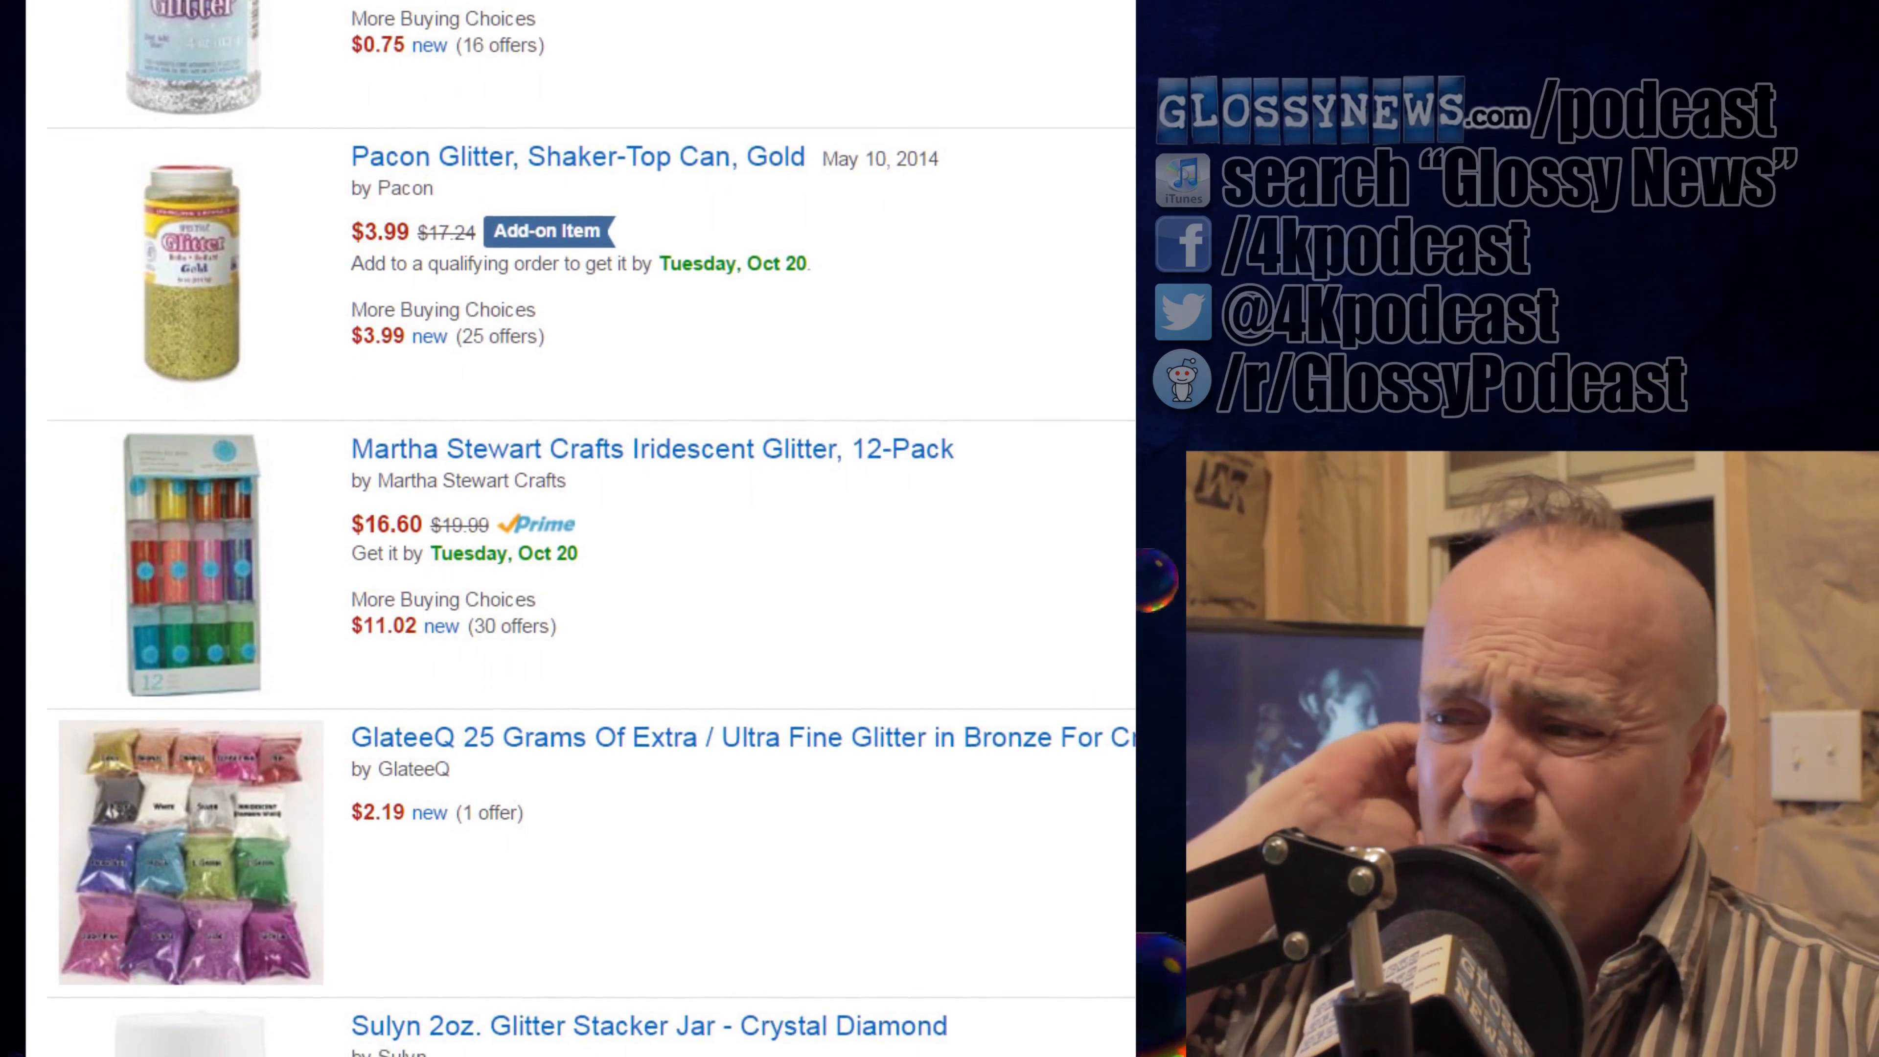